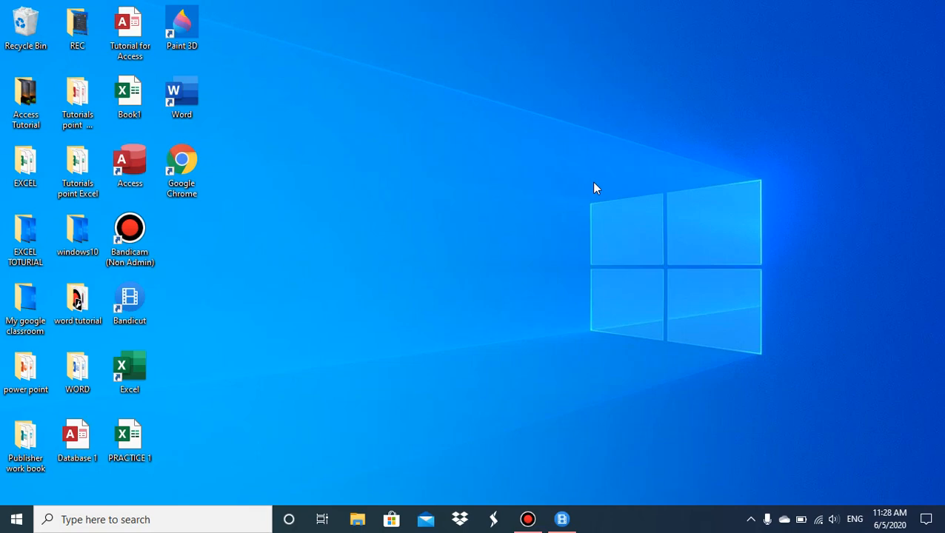
mouse_move(372, 163)
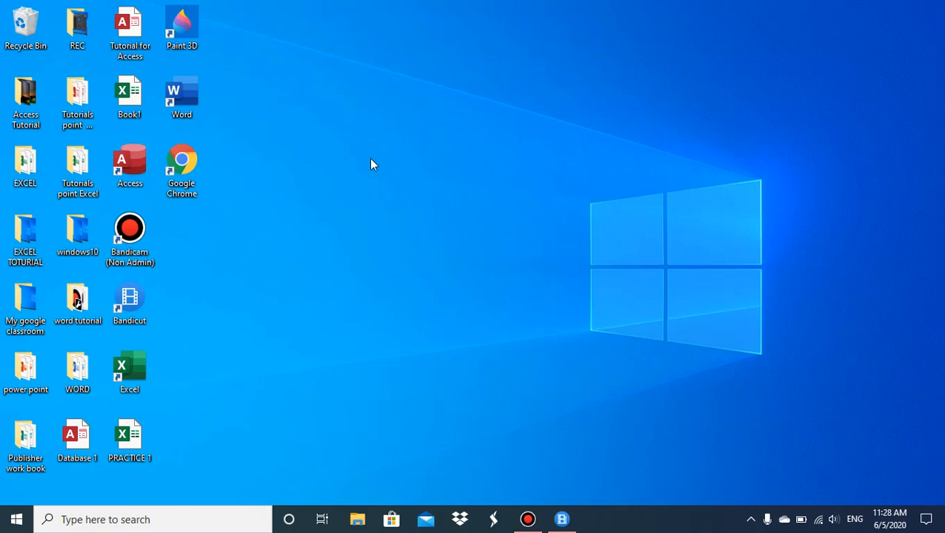
- Launch Word with a blank document and open the Insert Icons gallery
double_click(182, 93)
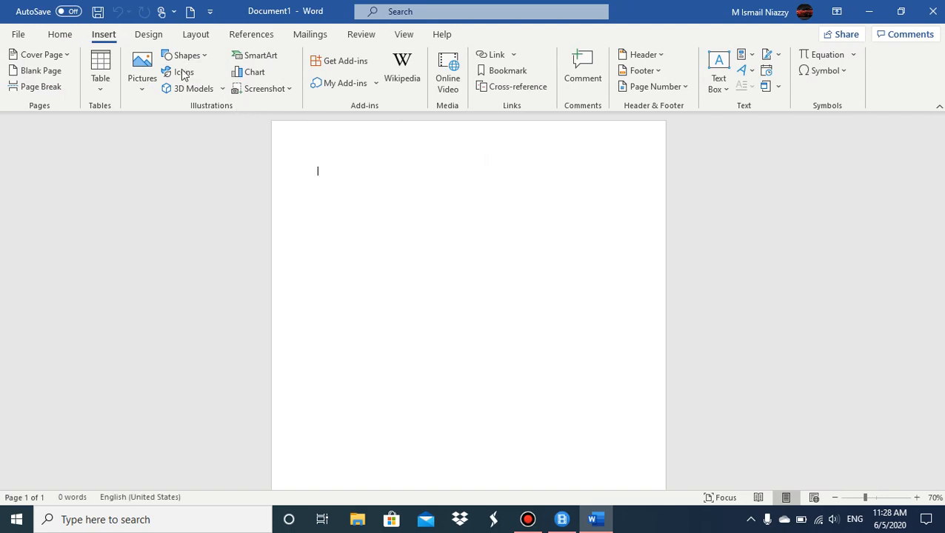
click(177, 72)
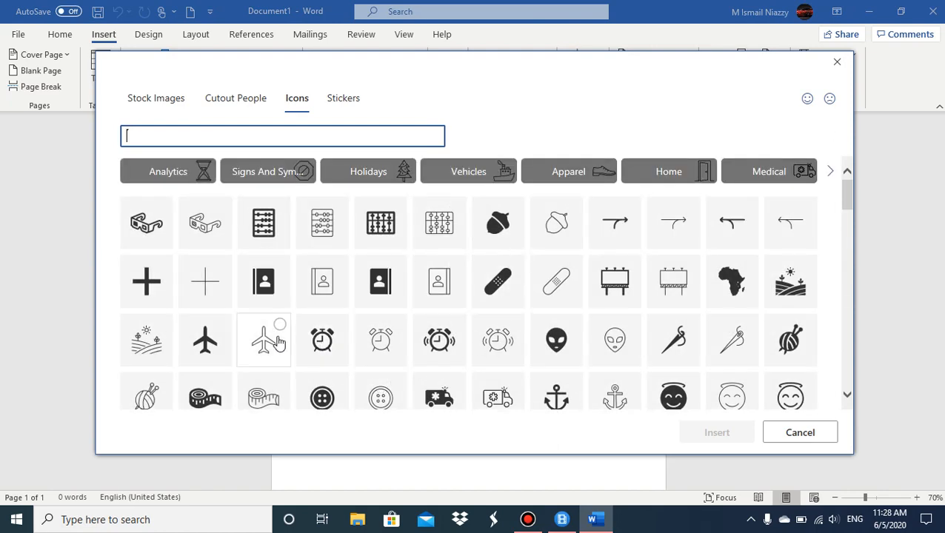
- Insert the outline airplane icon from the gallery onto the page
click(800, 431)
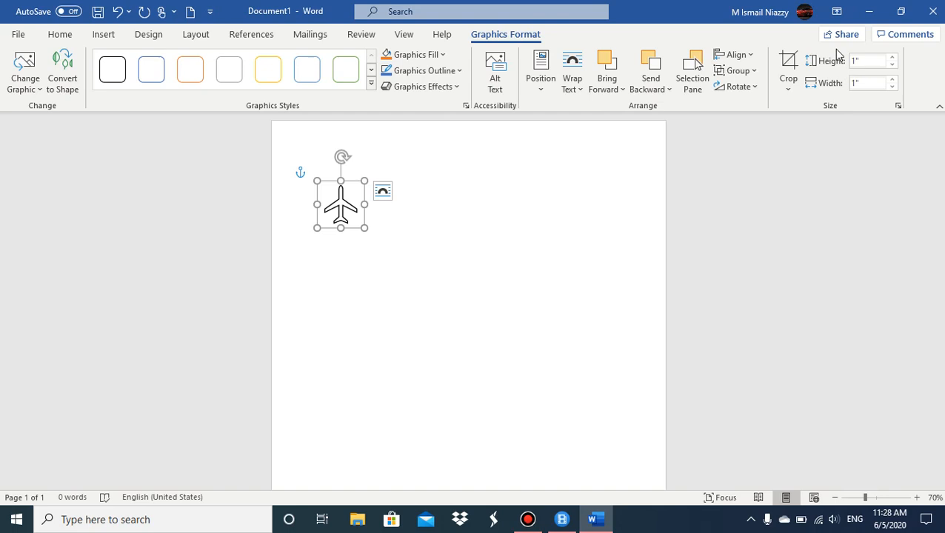
mouse_move(853, 73)
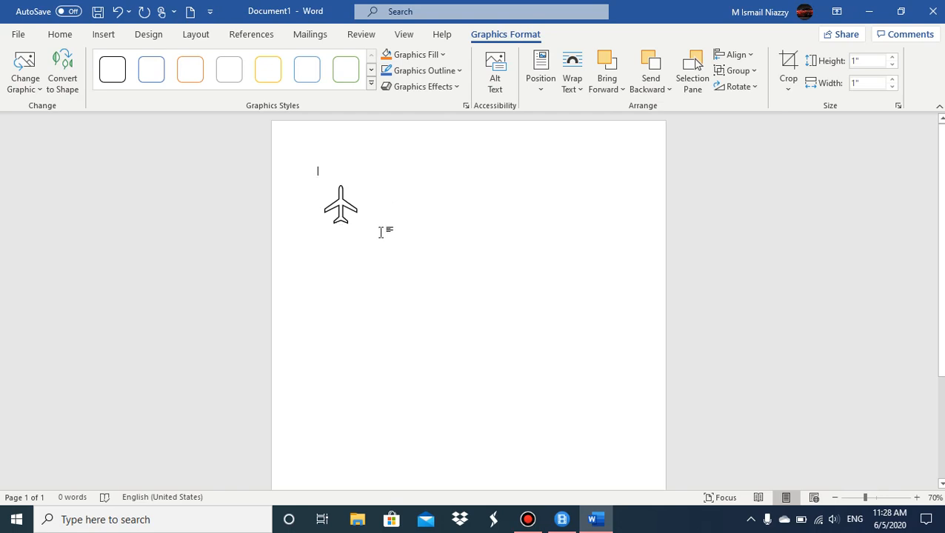
- Drag the airplane icon's handles to about 2.6 inches square, then stretch it to 3.27 inches tall
click(341, 205)
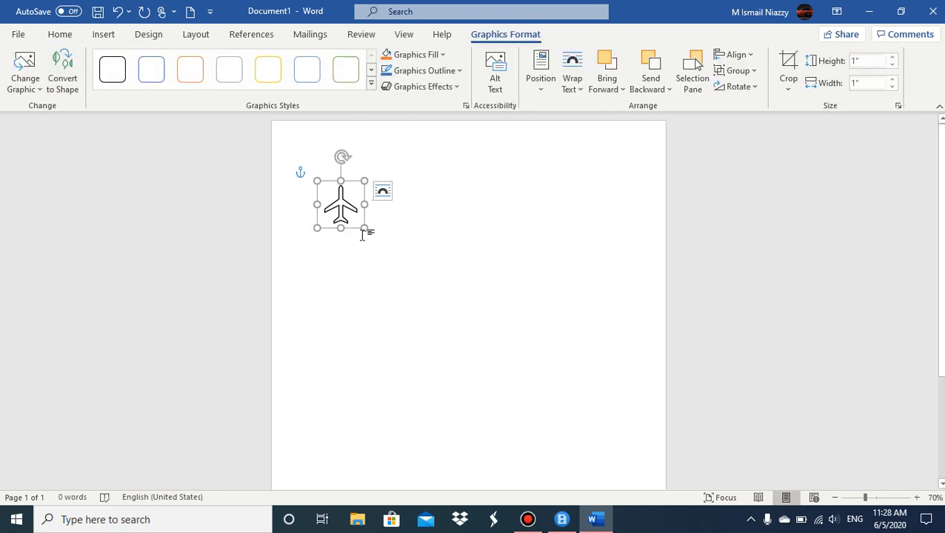
drag(364, 230, 405, 269)
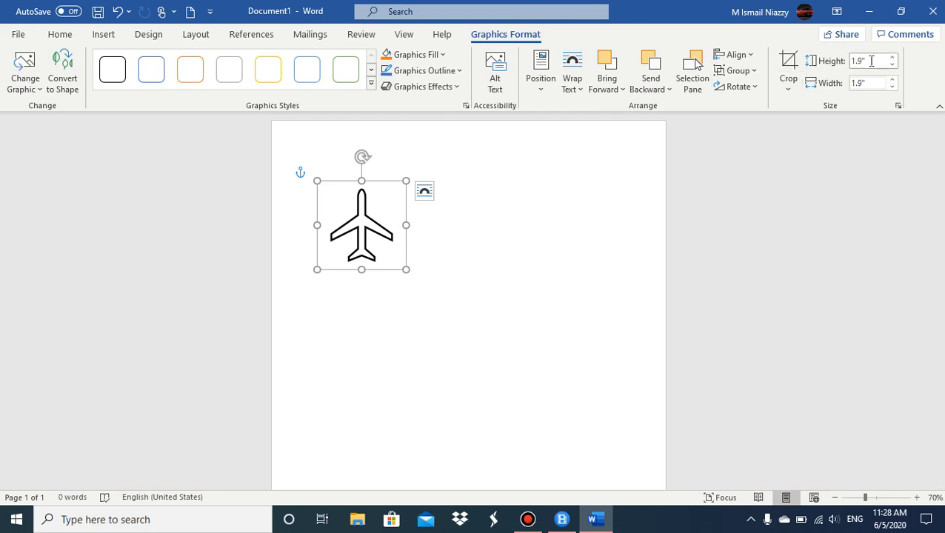
click(897, 79)
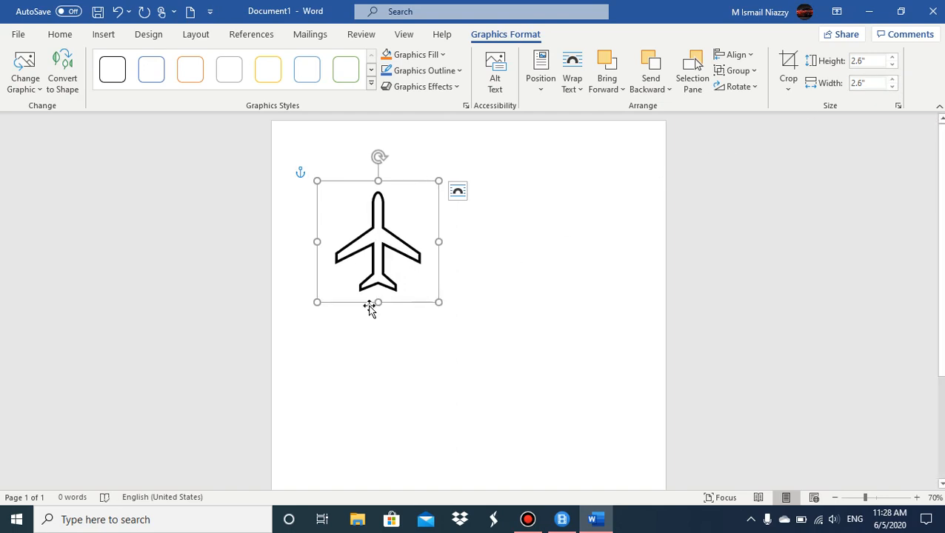
drag(378, 302, 381, 333)
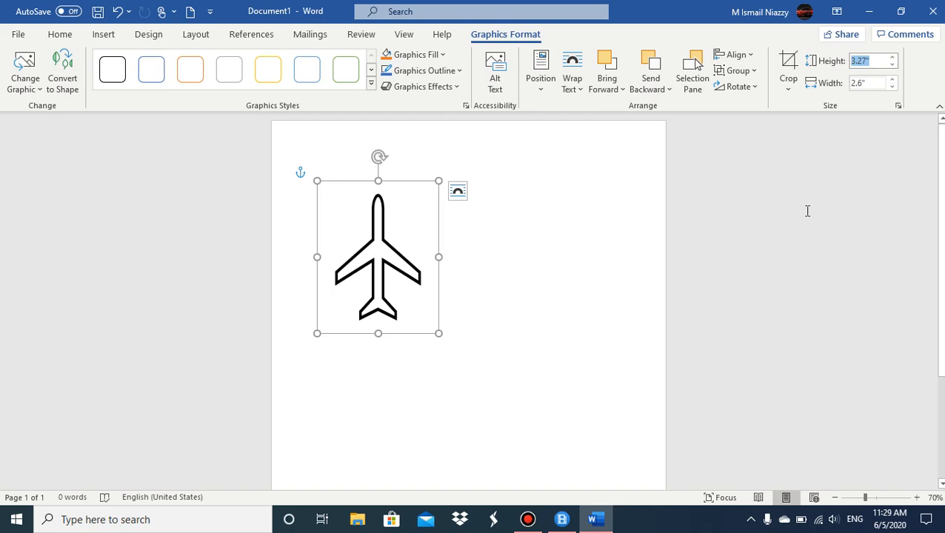
- Enter a height of 5 inches, then a width of 10 inches in the size fields
text(5")
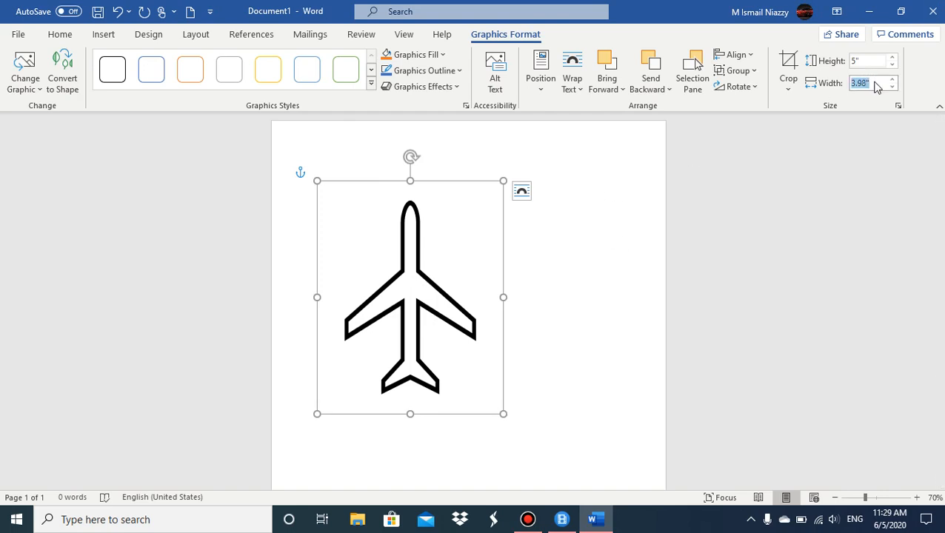
click(869, 84)
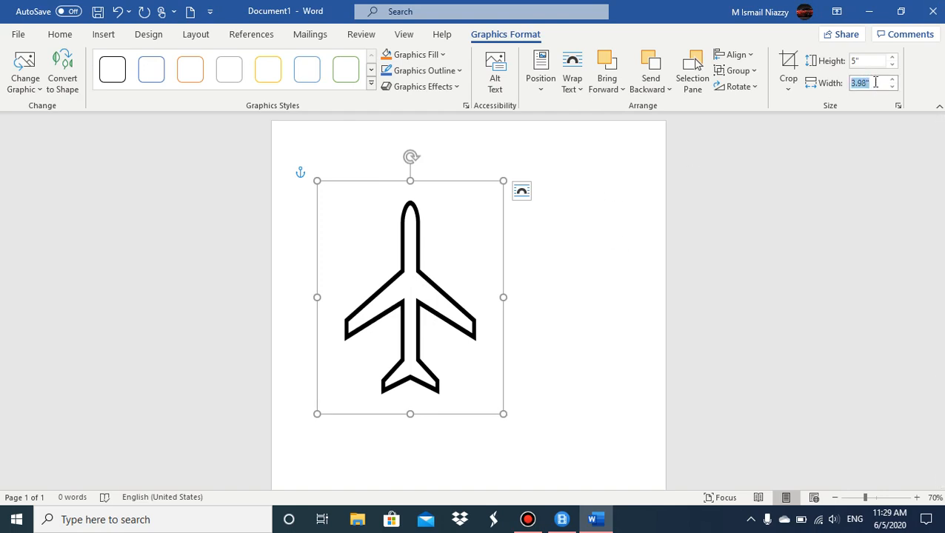
text(10")
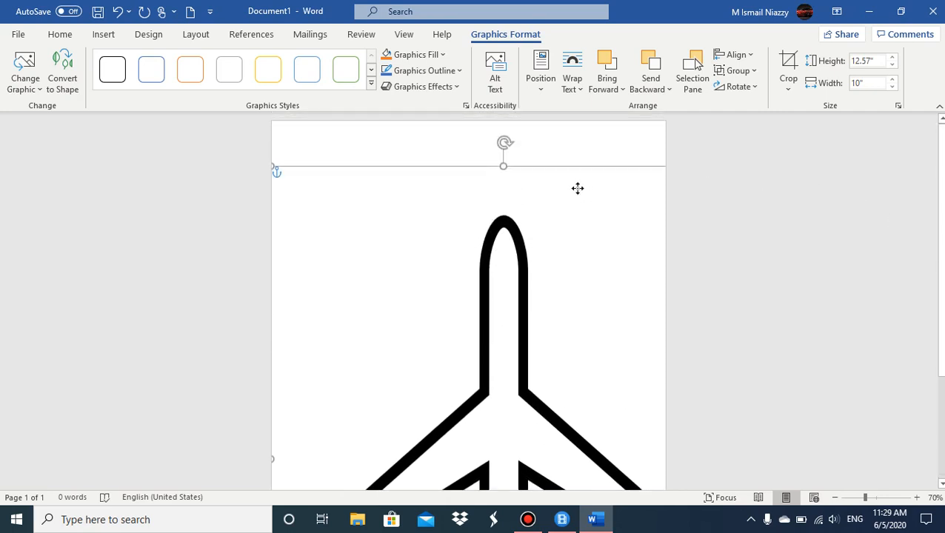
mouse_move(799, 241)
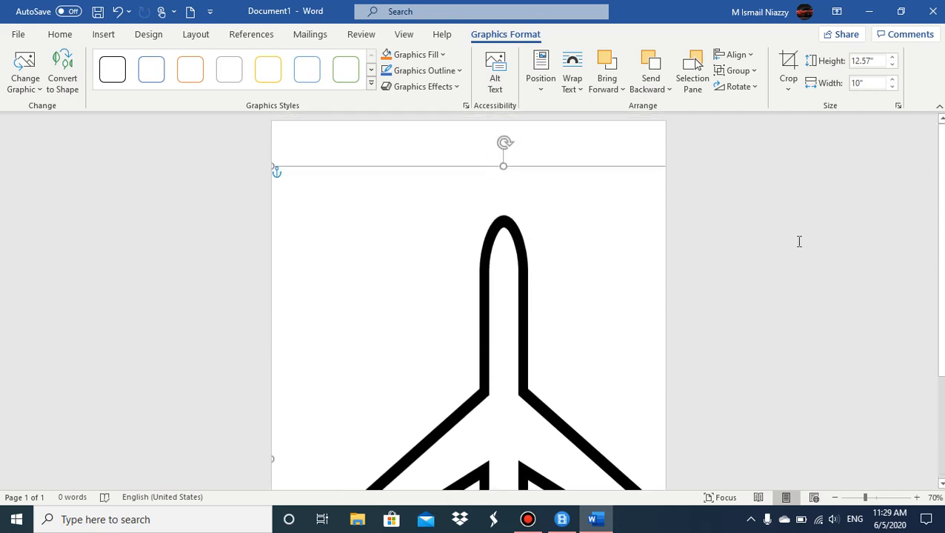